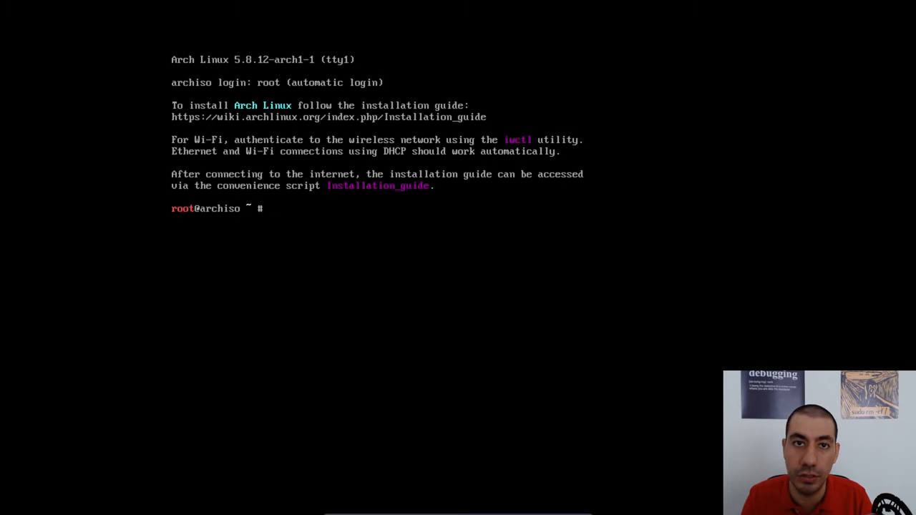
Step: Find wifi-menu unavailable and google.com unreachable by ping, then type iwctl
text(wifi-)
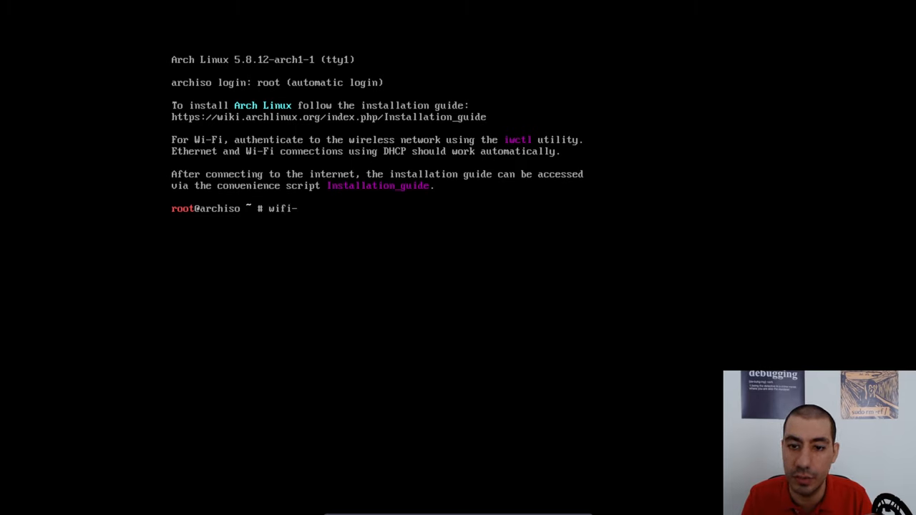
key(Return)
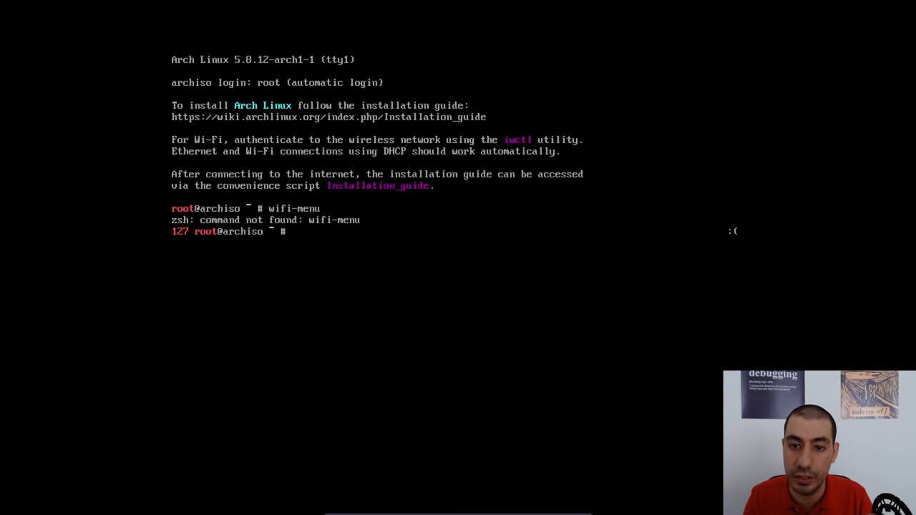
text(ping goo)
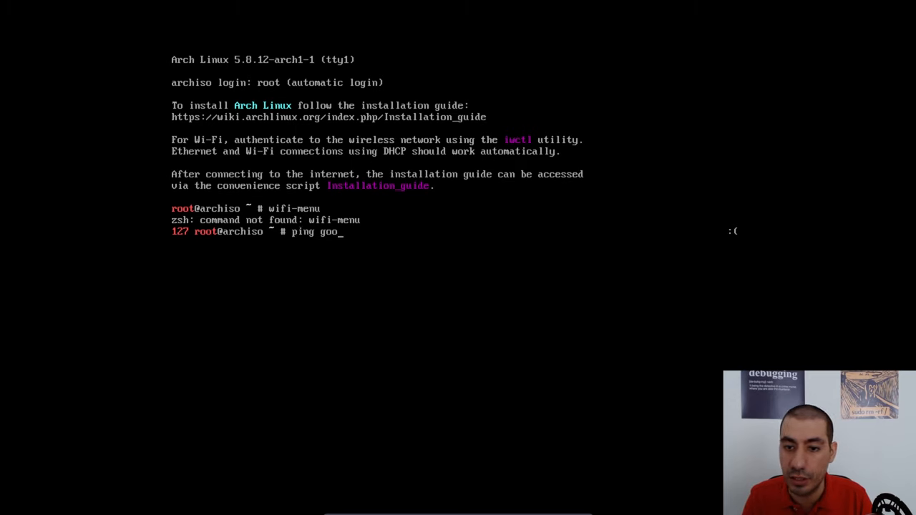
key(Return)
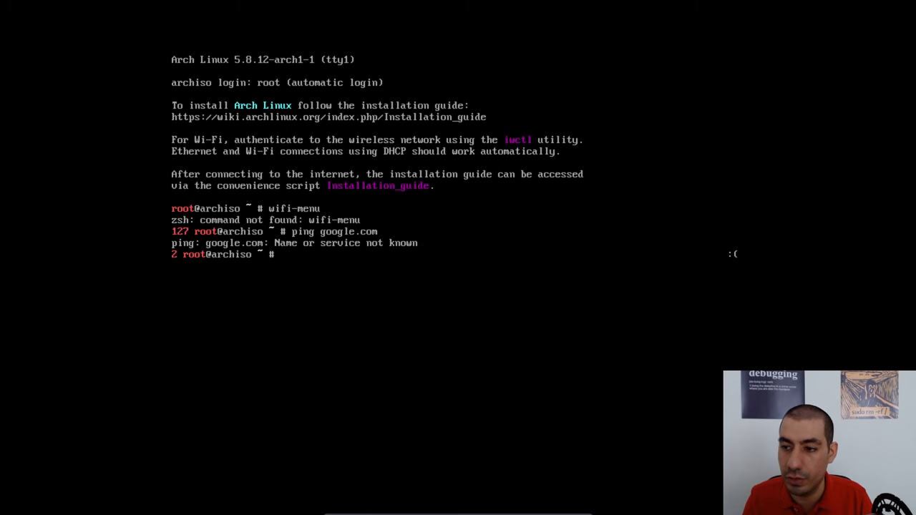
text(iwctl)
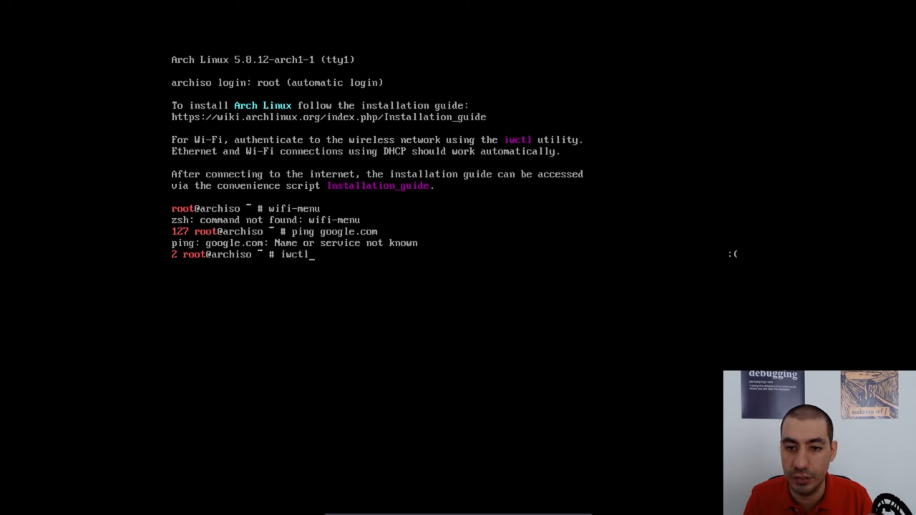
Step: In iwctl, list devices to find wlan0, scan it, and request its network list
key(Return)
text(device list)
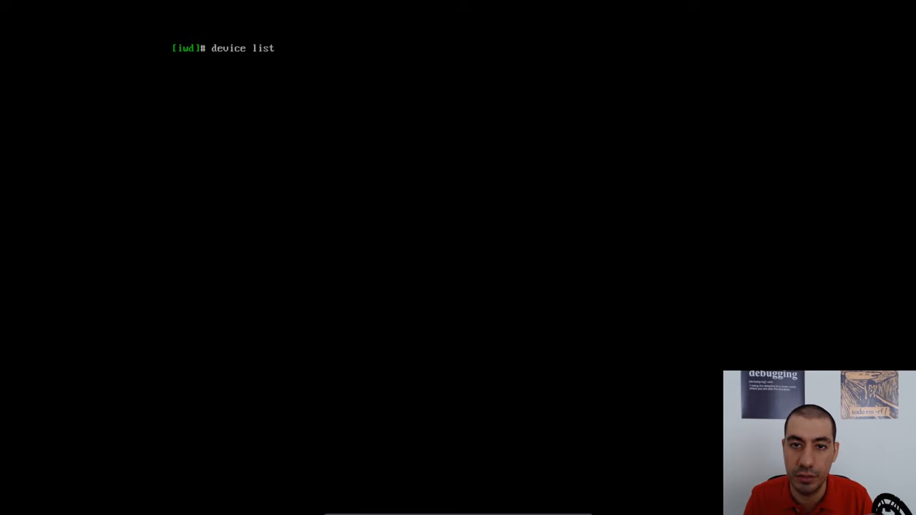
key(Return)
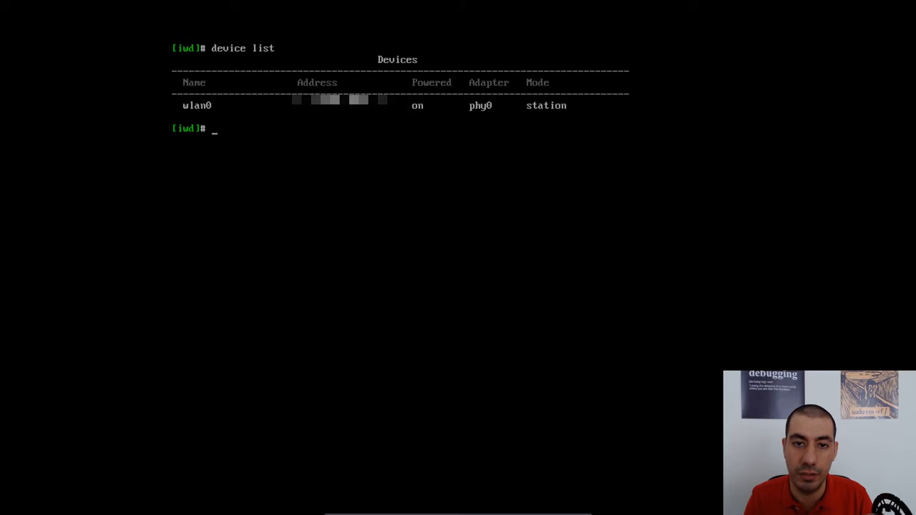
text(s)
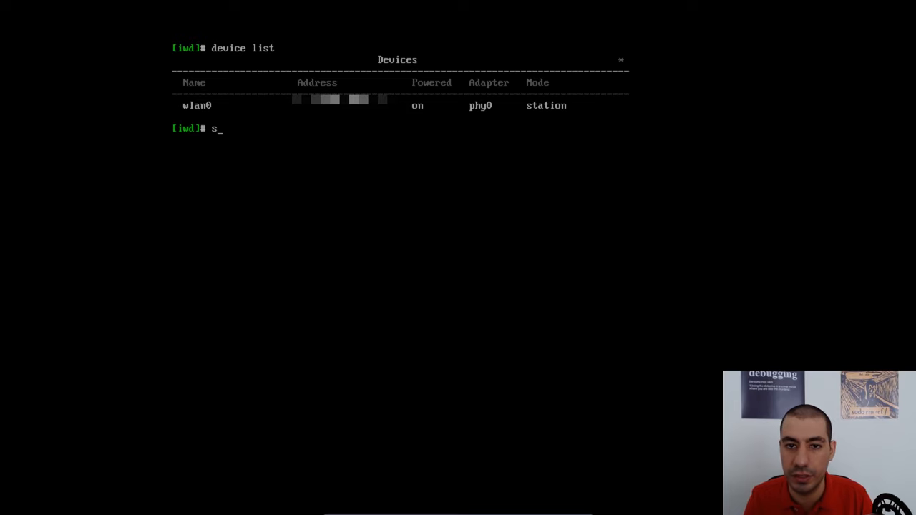
text(tation wlan)
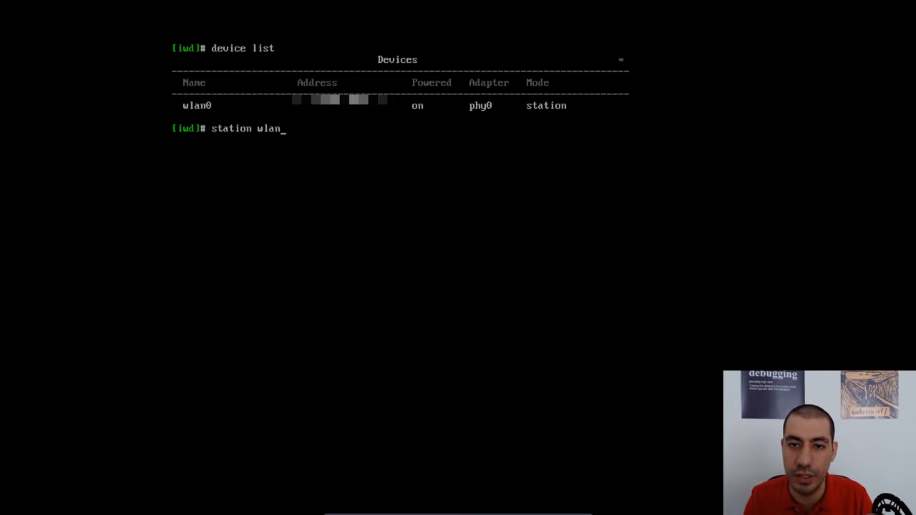
key(Return)
text(station wlan0 g)
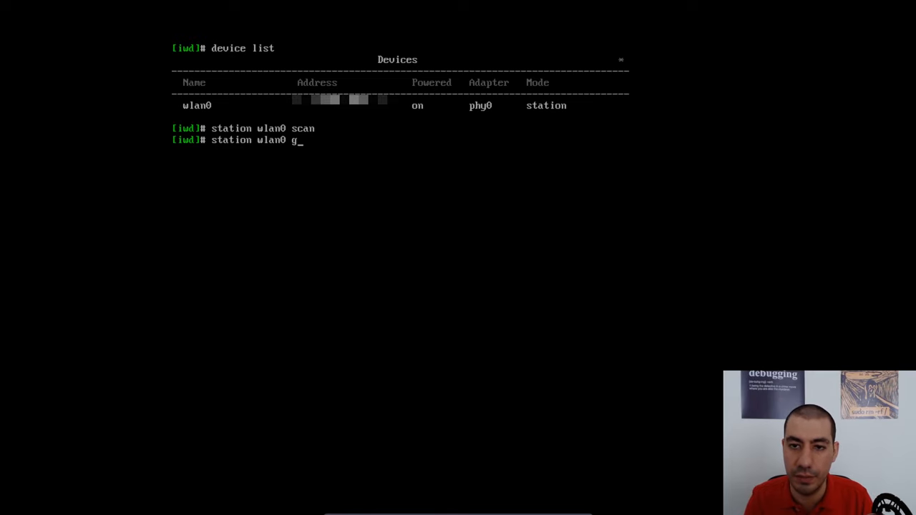
key(Return)
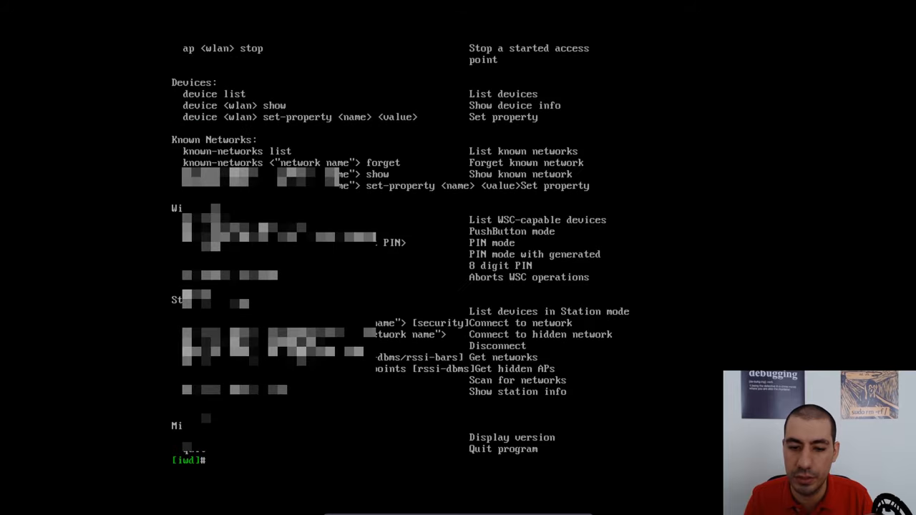
Step: Connect wlan0 to the 0-day network with its passphrase and confirm the connection status
text(station wla)
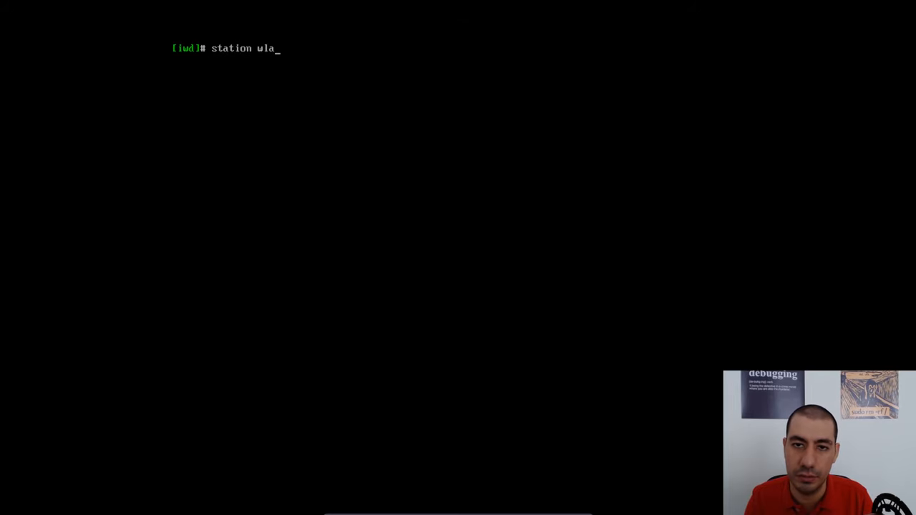
text(n0 connect 0-day)
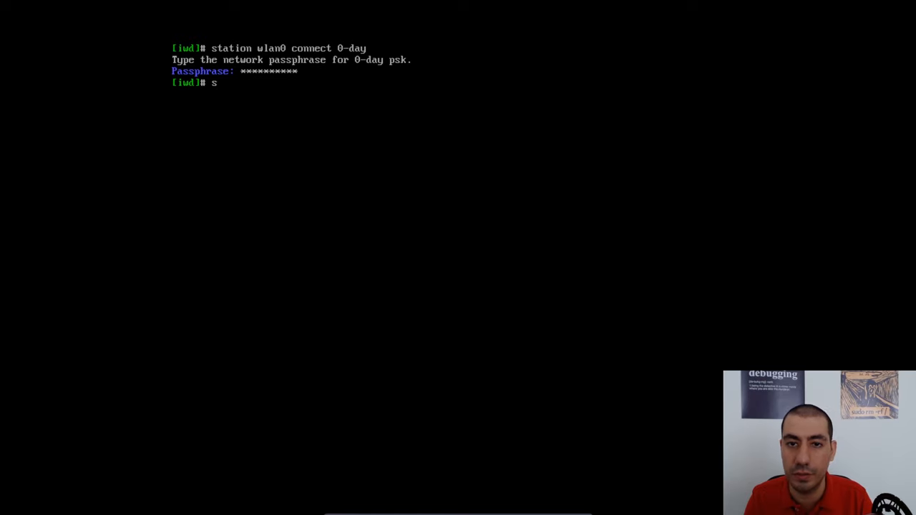
text(station wlan0)
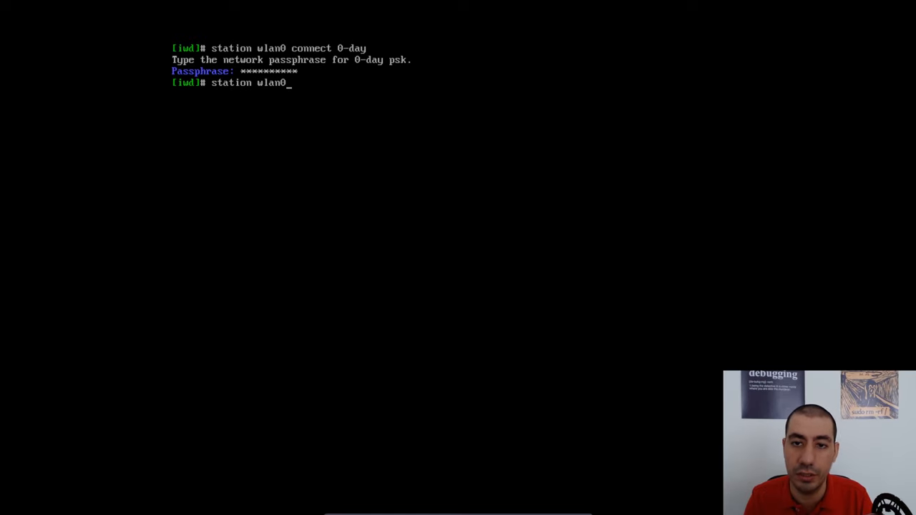
text(s)
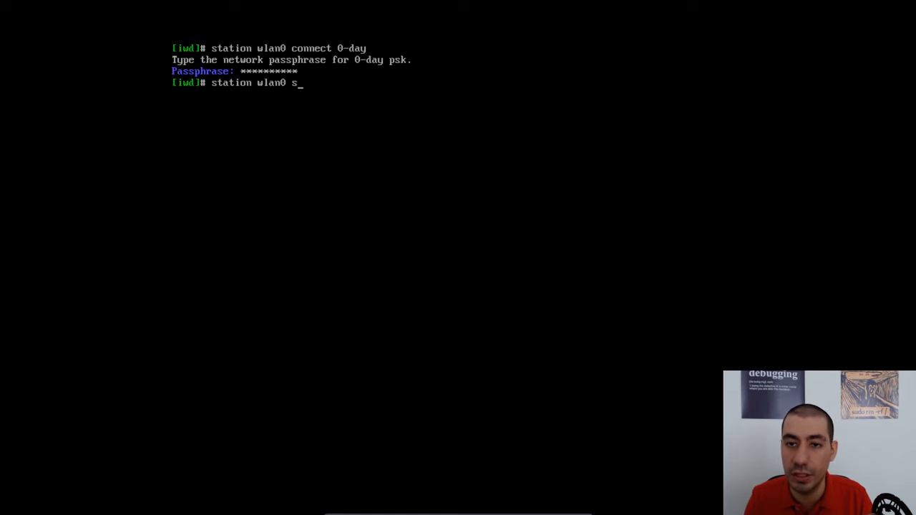
key(Return)
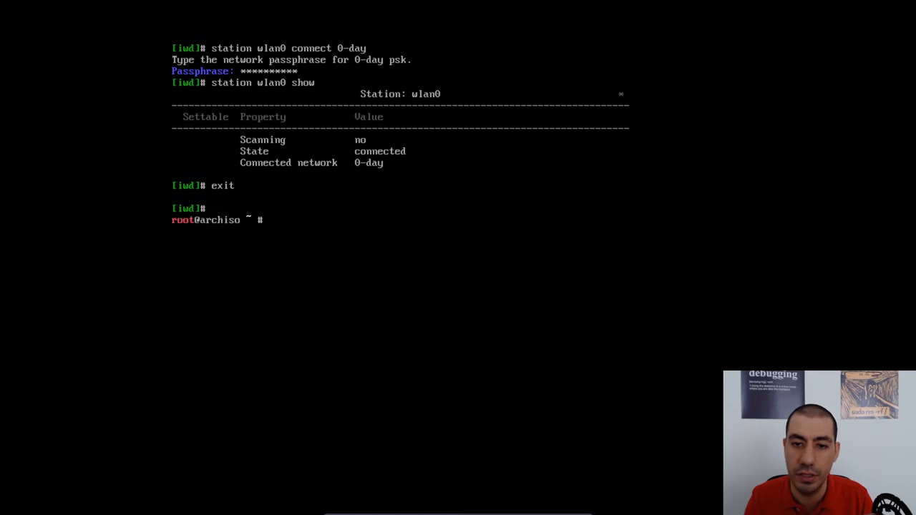
Step: Ping google.com successfully with 0% packet loss, stopping after two replies
text(ping googl)
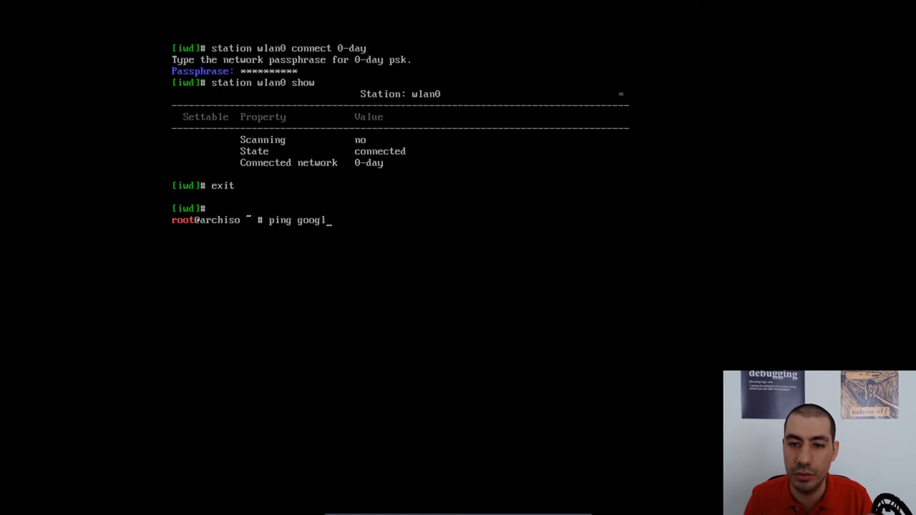
key(Return)
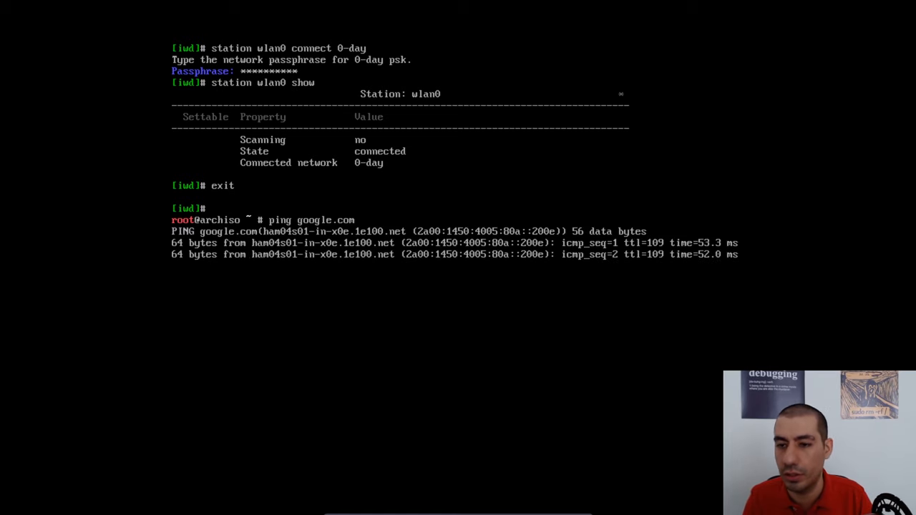
key(ctrl+c)
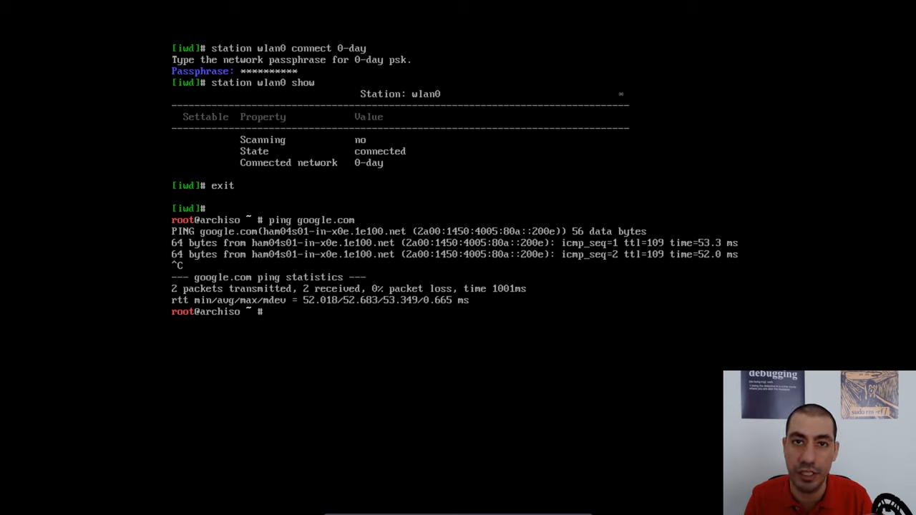